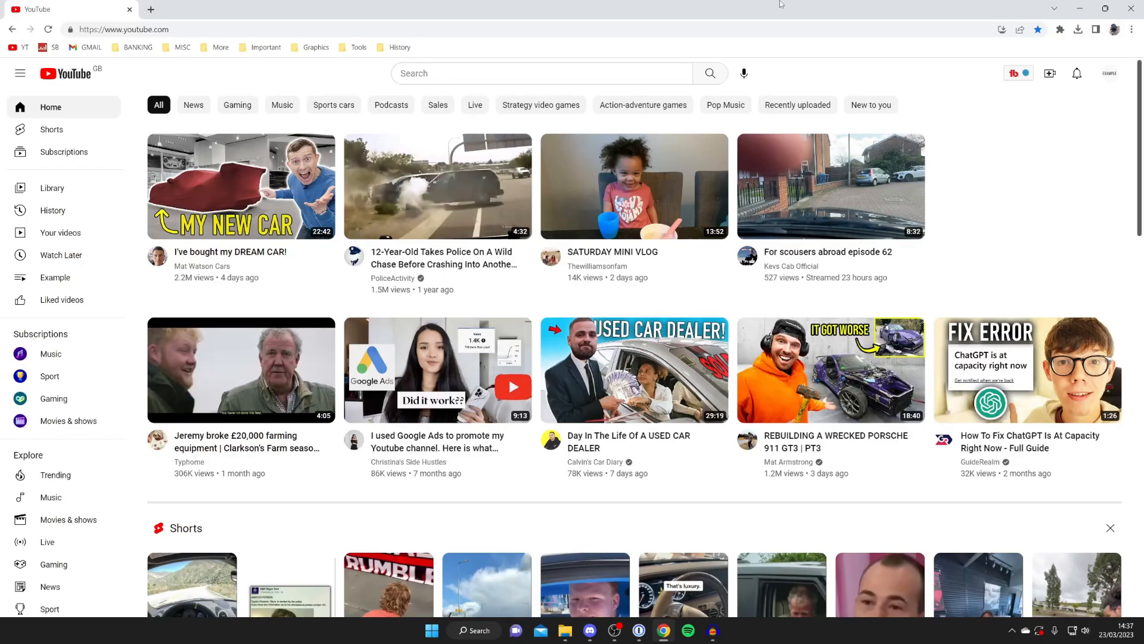
mouse_move(983, 149)
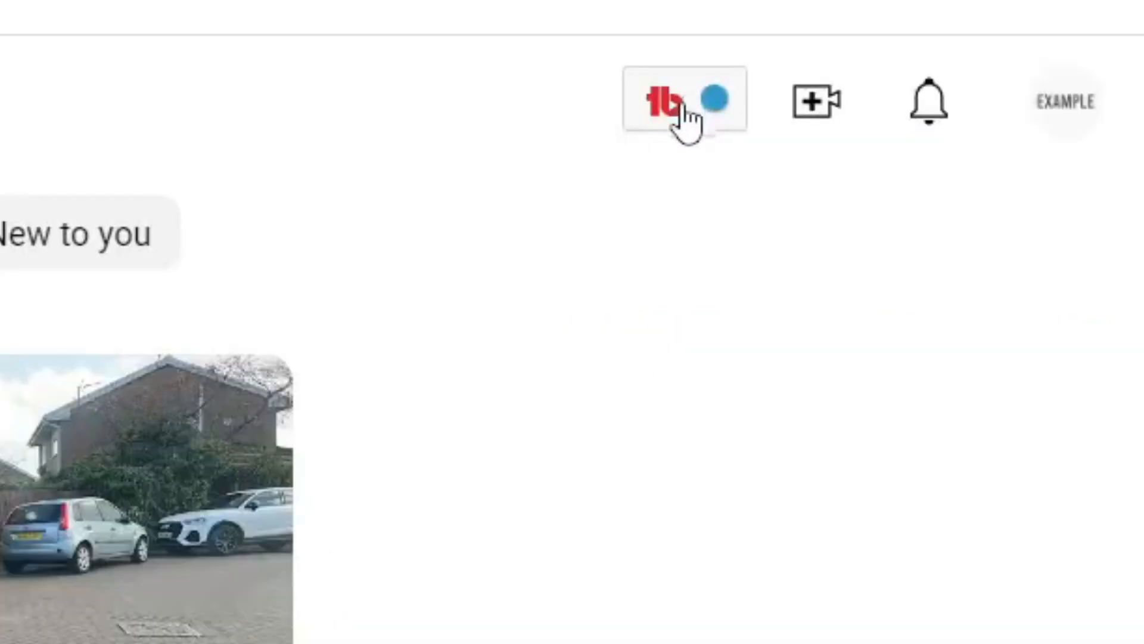
Step: Browse the TubeBuddy extension panel and its tools list
left_click(666, 101)
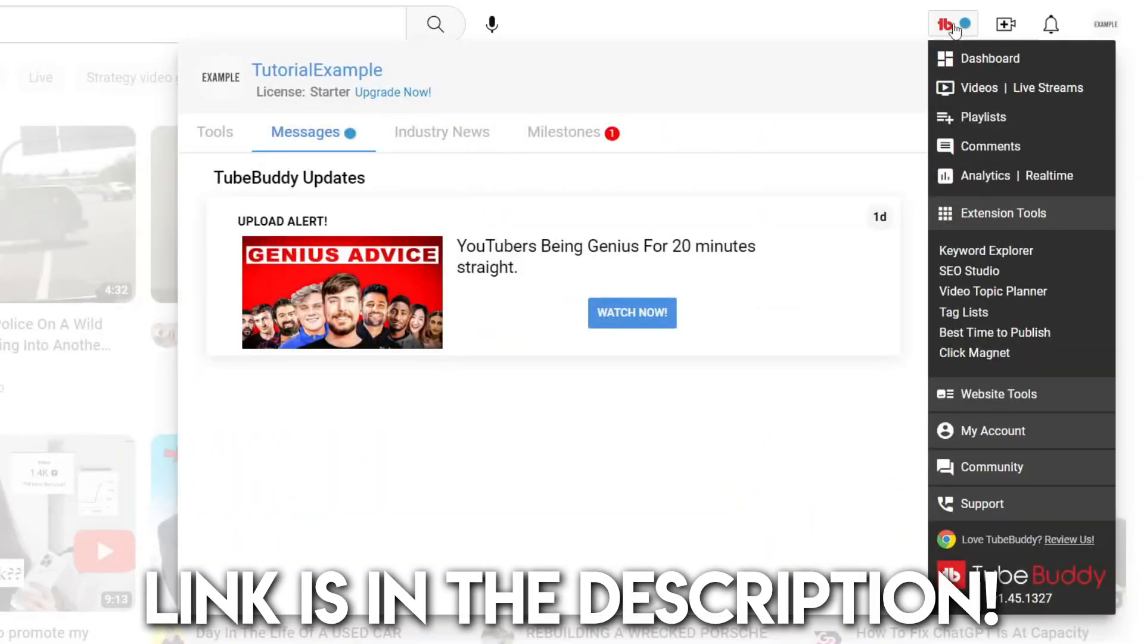
left_click(215, 132)
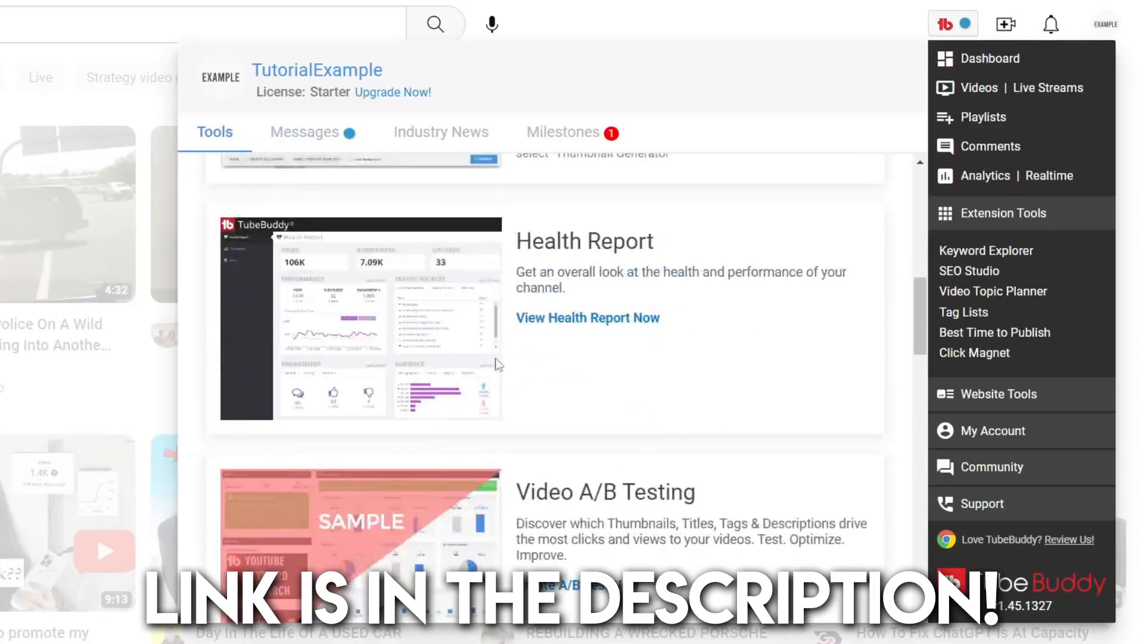
scroll("up", 3)
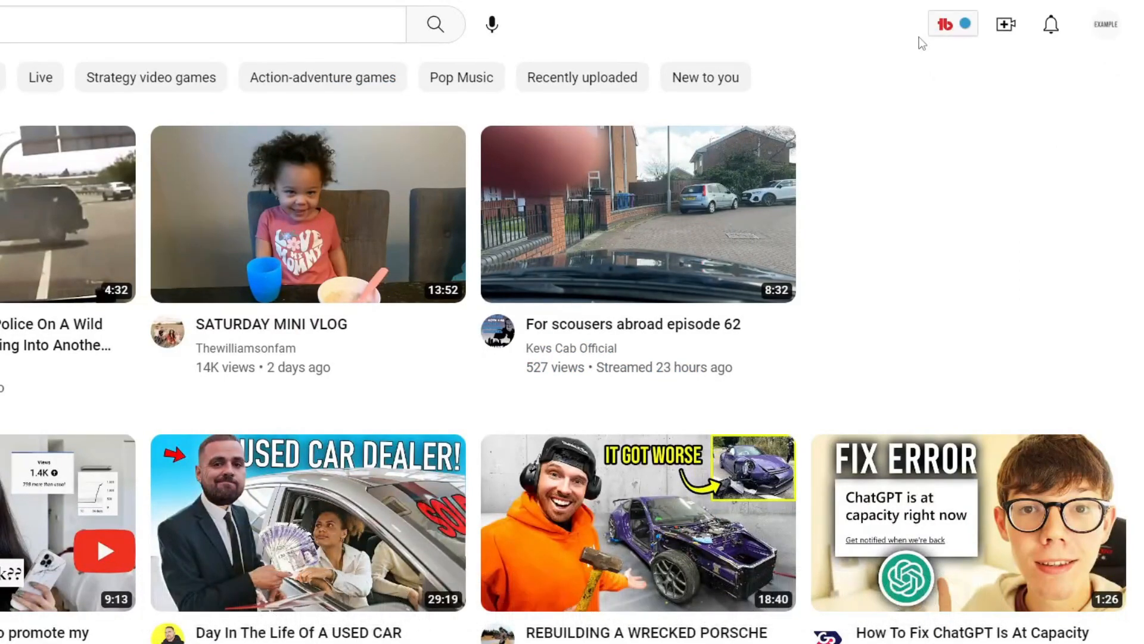
Step: Go to YouTube Studio from the profile account menu
left_click(1105, 25)
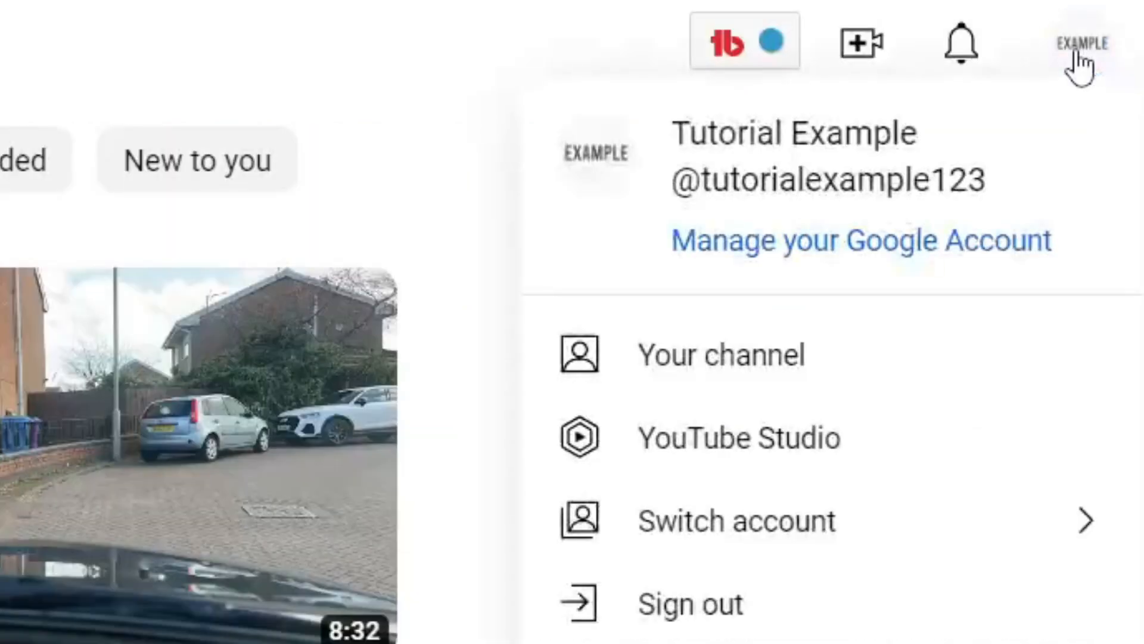
mouse_move(854, 438)
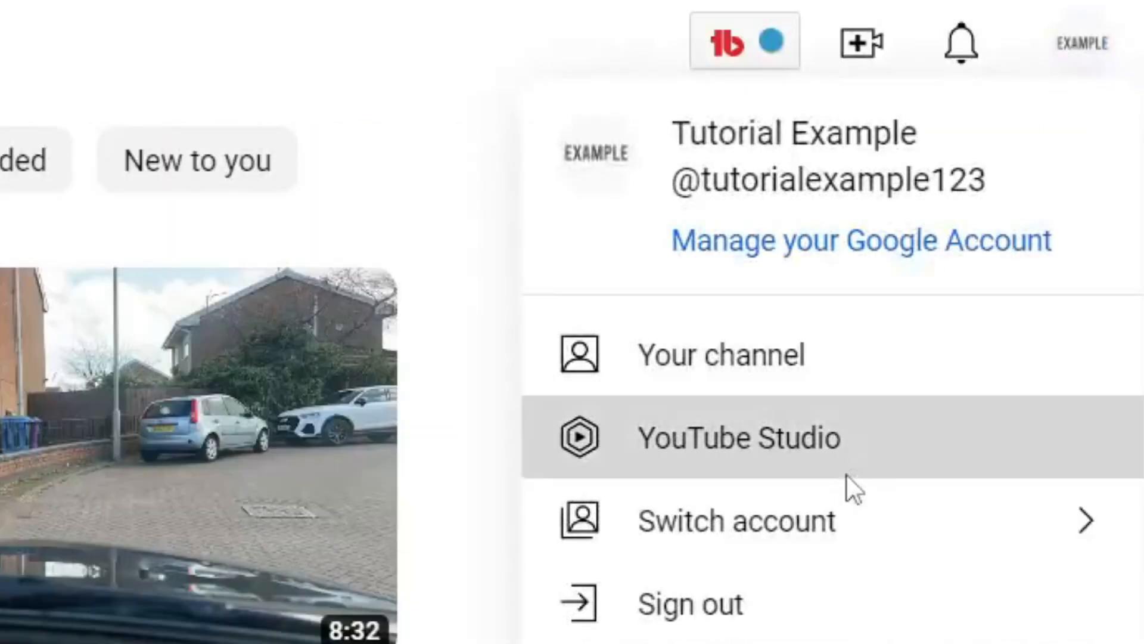
left_click(736, 438)
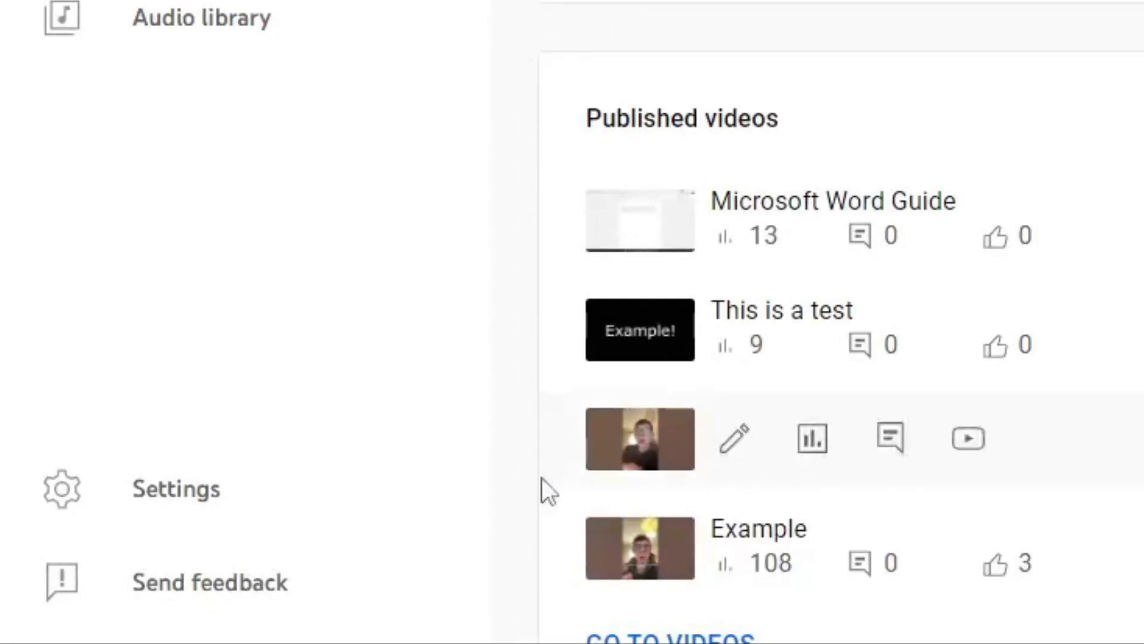
Step: Show the Feature eligibility statuses under Settings > Channel
left_click(176, 489)
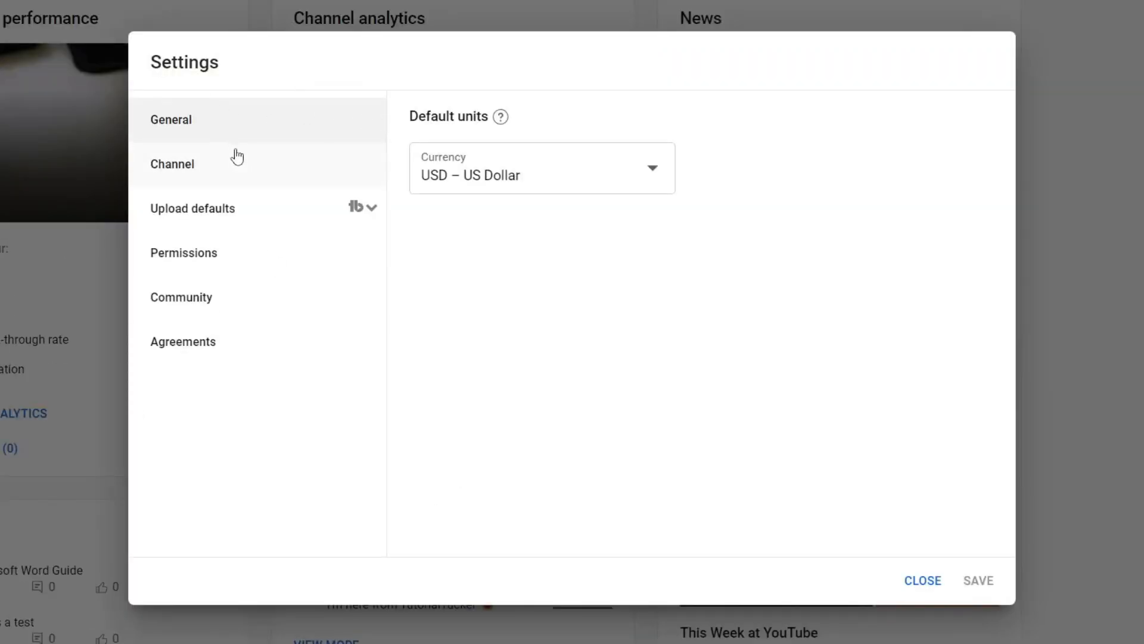
left_click(171, 163)
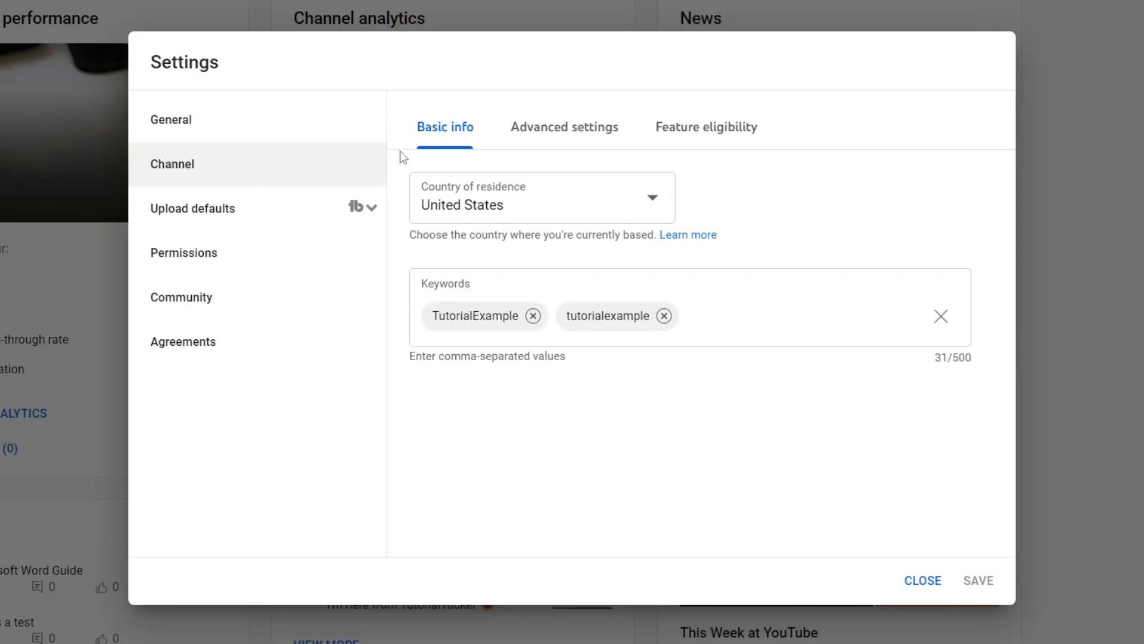
mouse_move(686, 135)
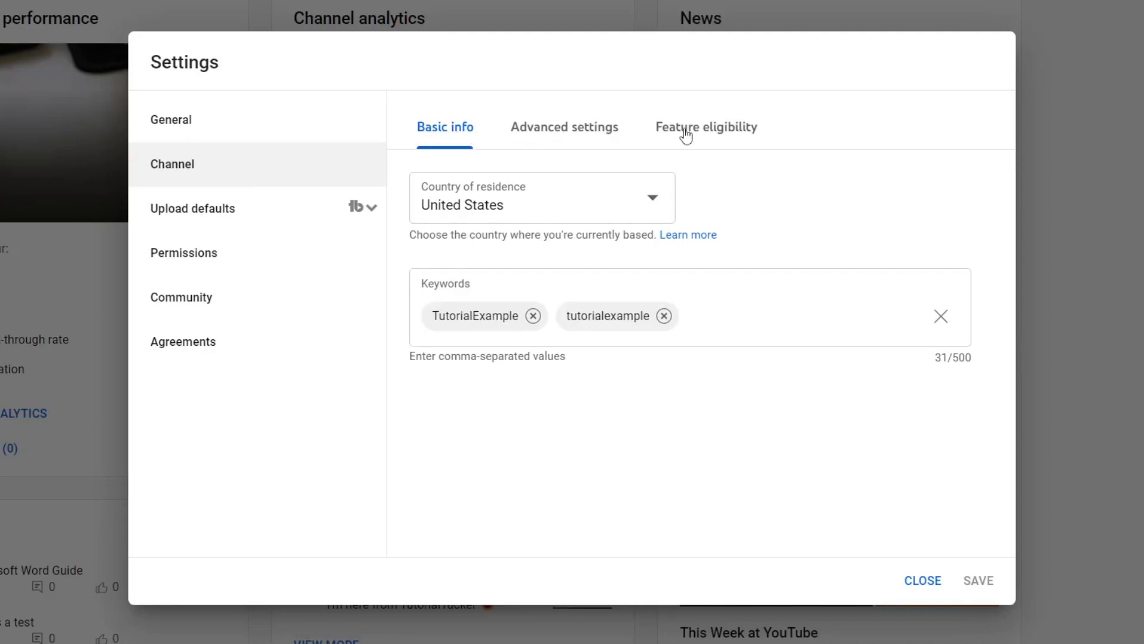
left_click(706, 127)
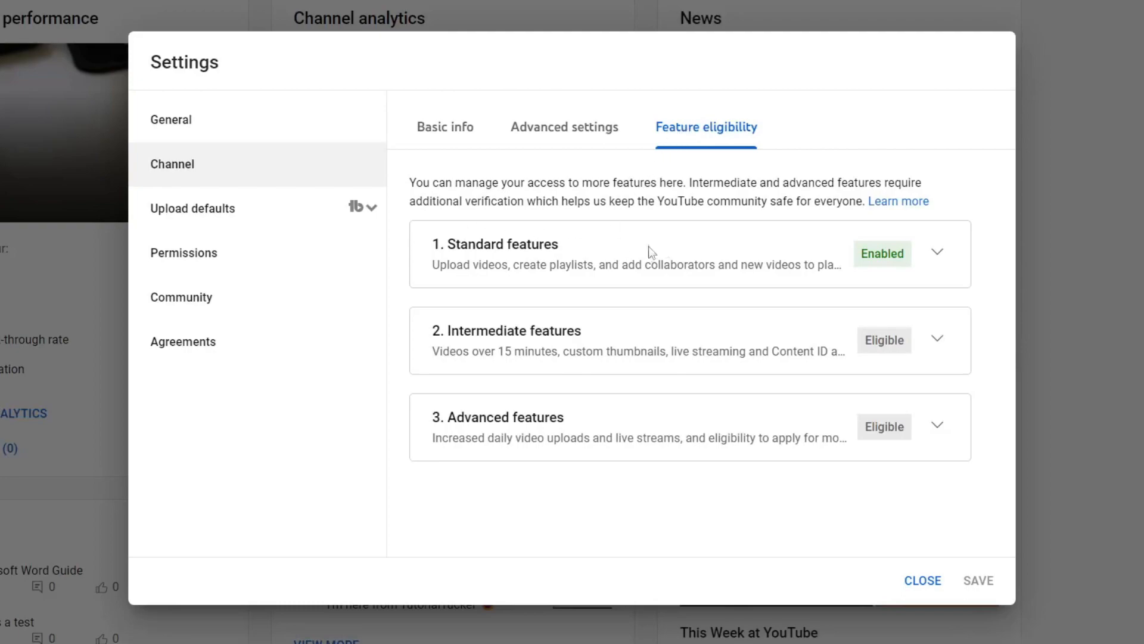
mouse_move(562, 259)
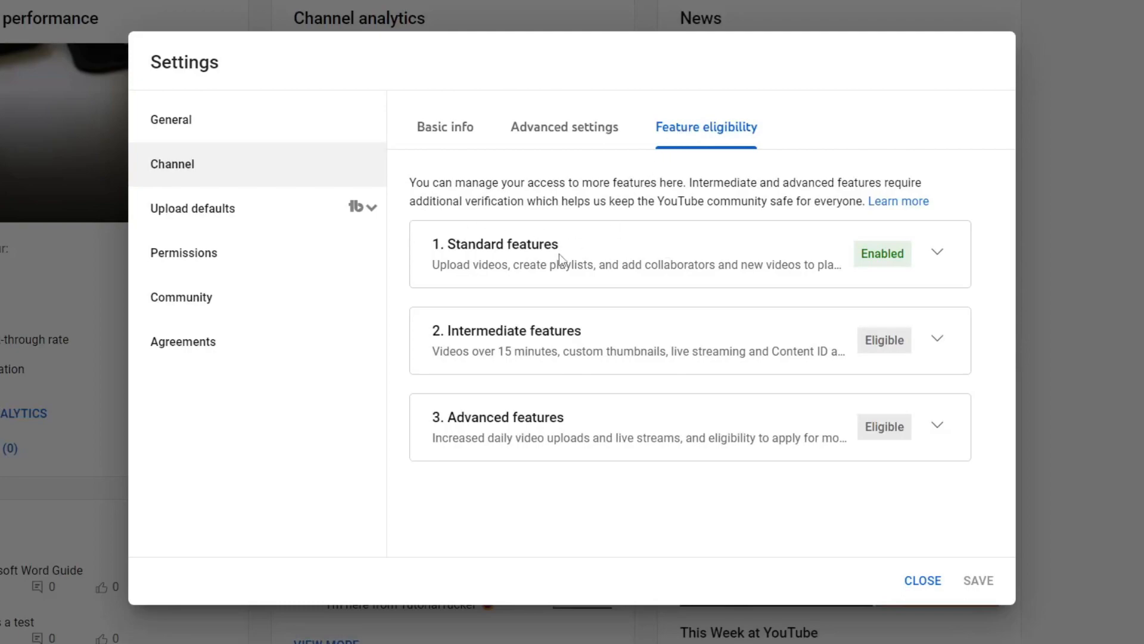
mouse_move(542, 329)
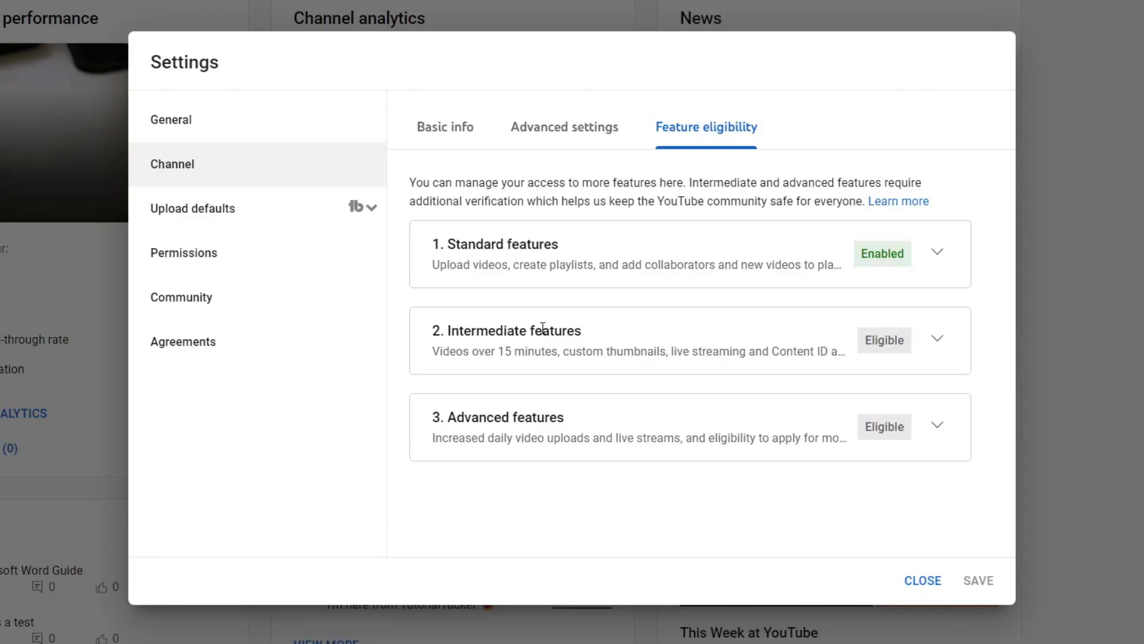
mouse_move(544, 333)
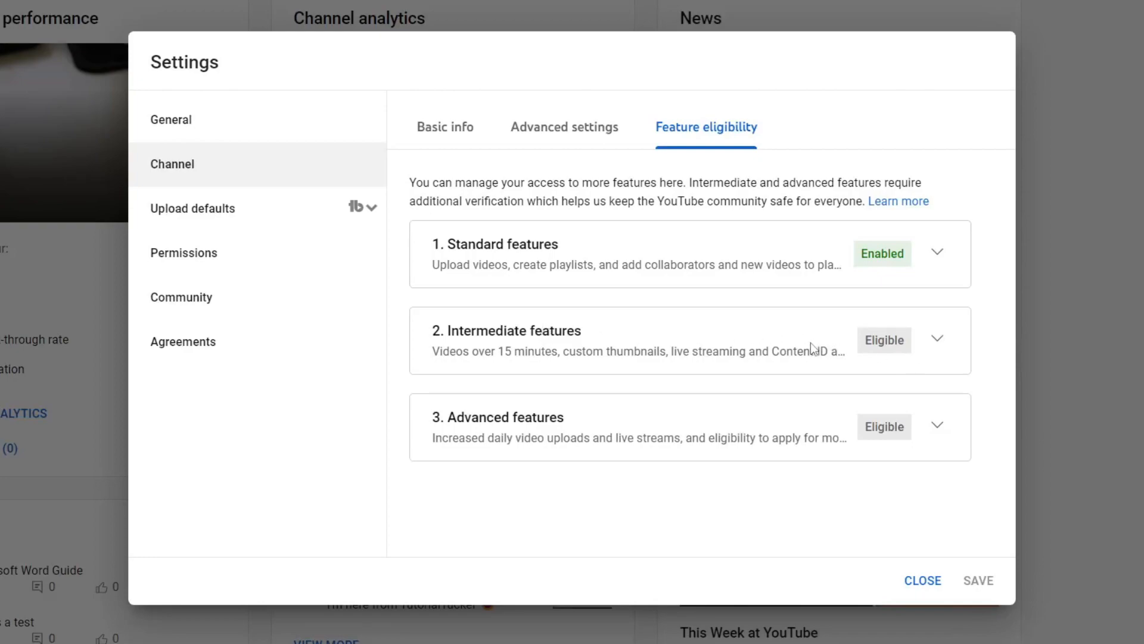
mouse_move(954, 347)
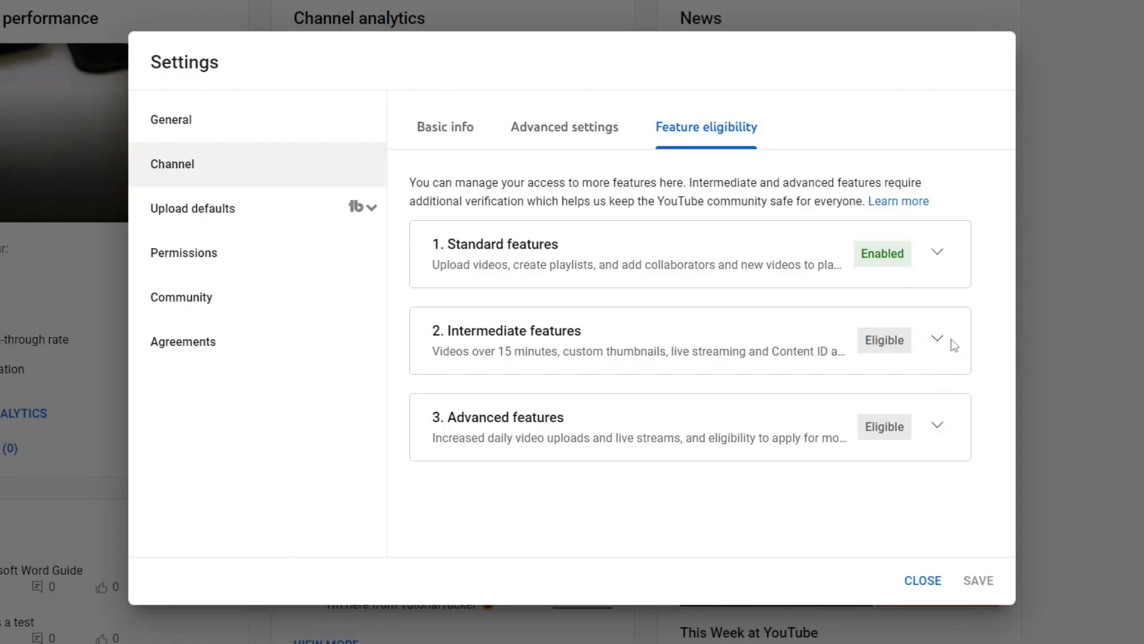
Step: Expand the Intermediate features requirements and start Verify Phone Number
left_click(938, 337)
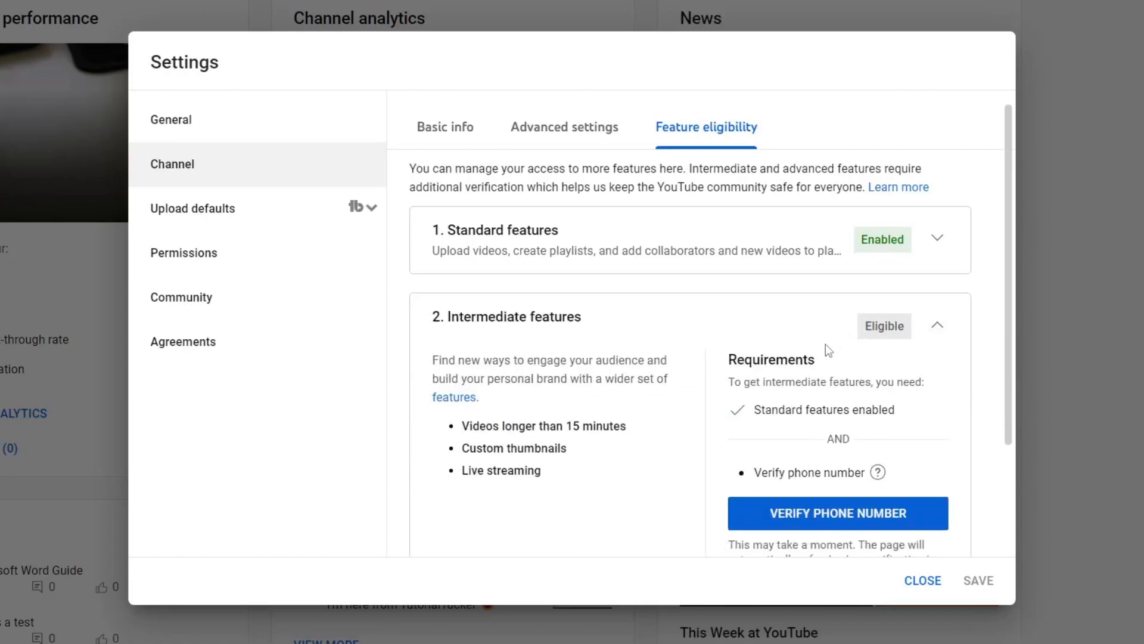
scroll("down", 3)
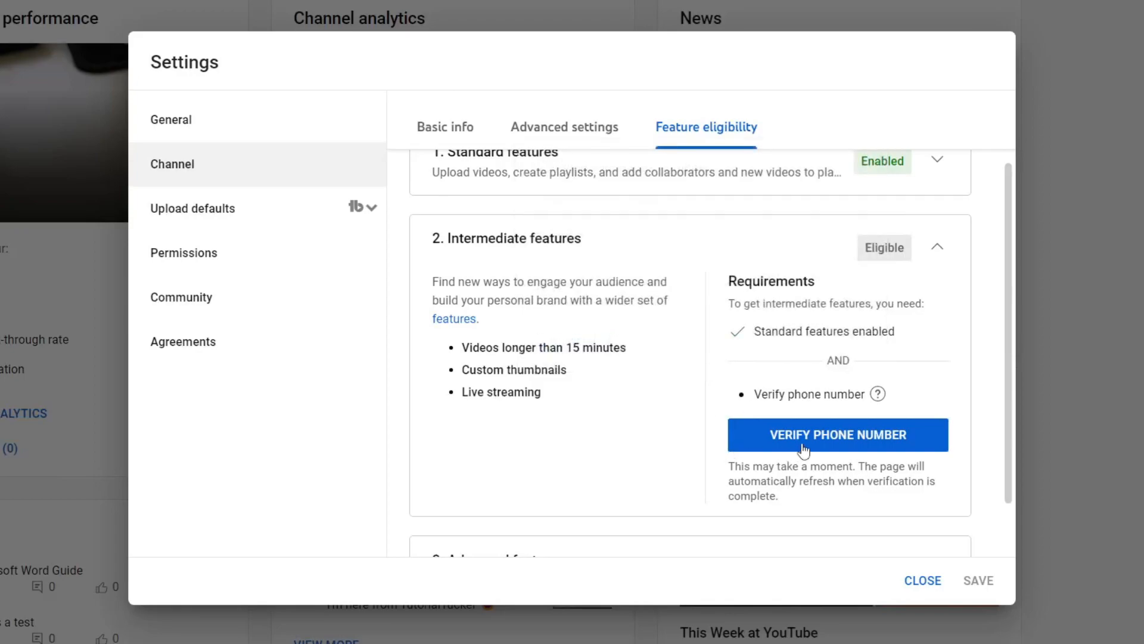
left_click(838, 433)
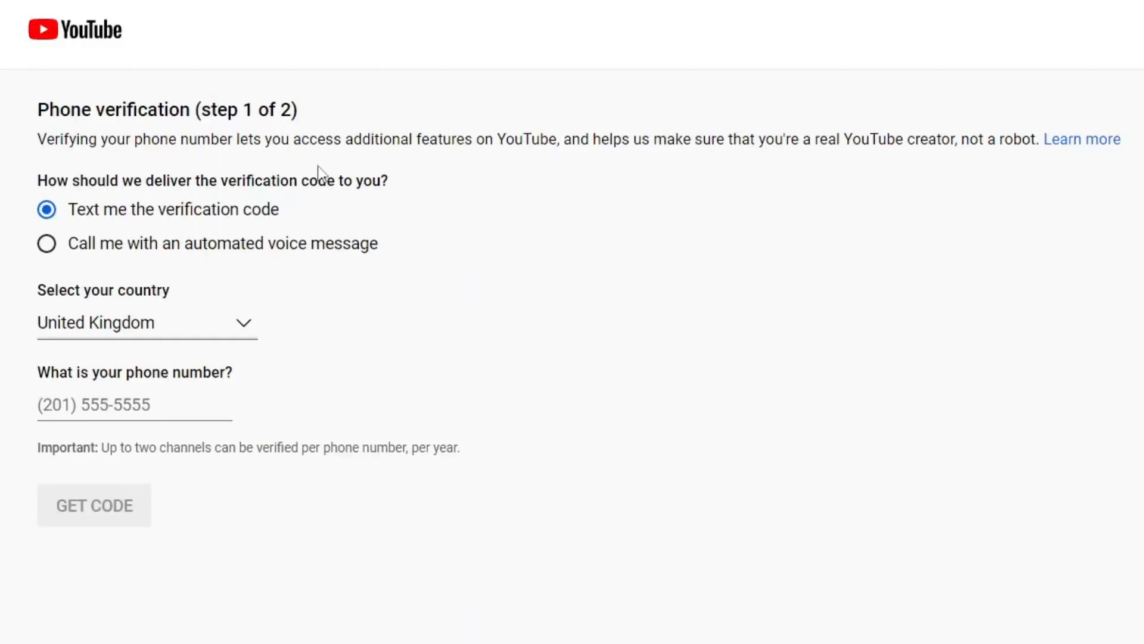
mouse_move(145, 325)
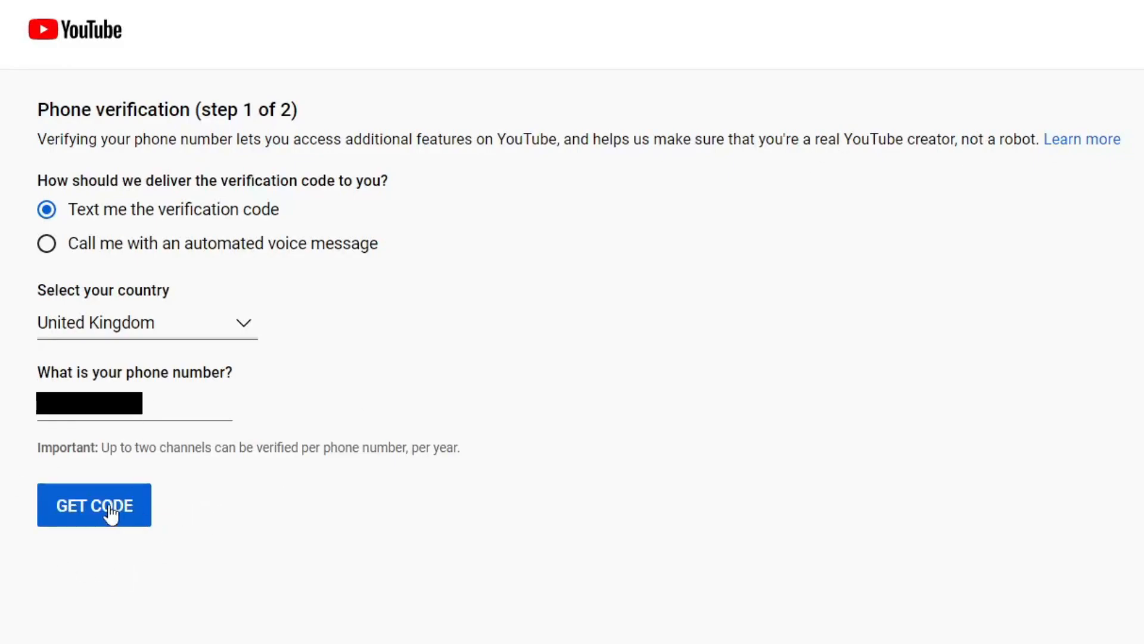
Step: Request the verification code by text with Get Code
left_click(93, 504)
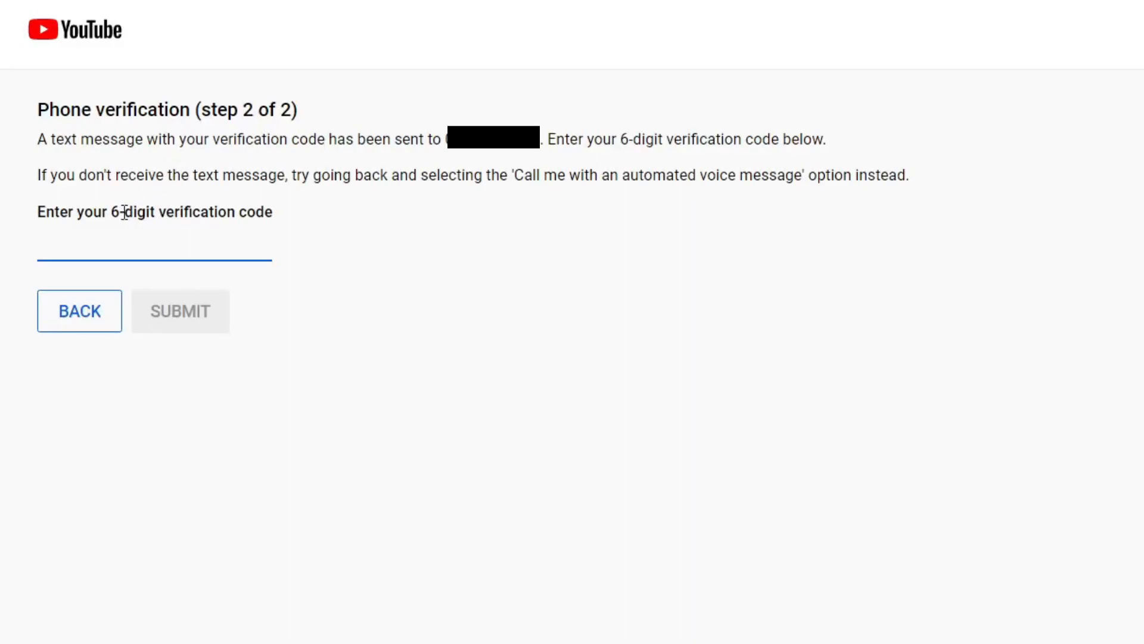
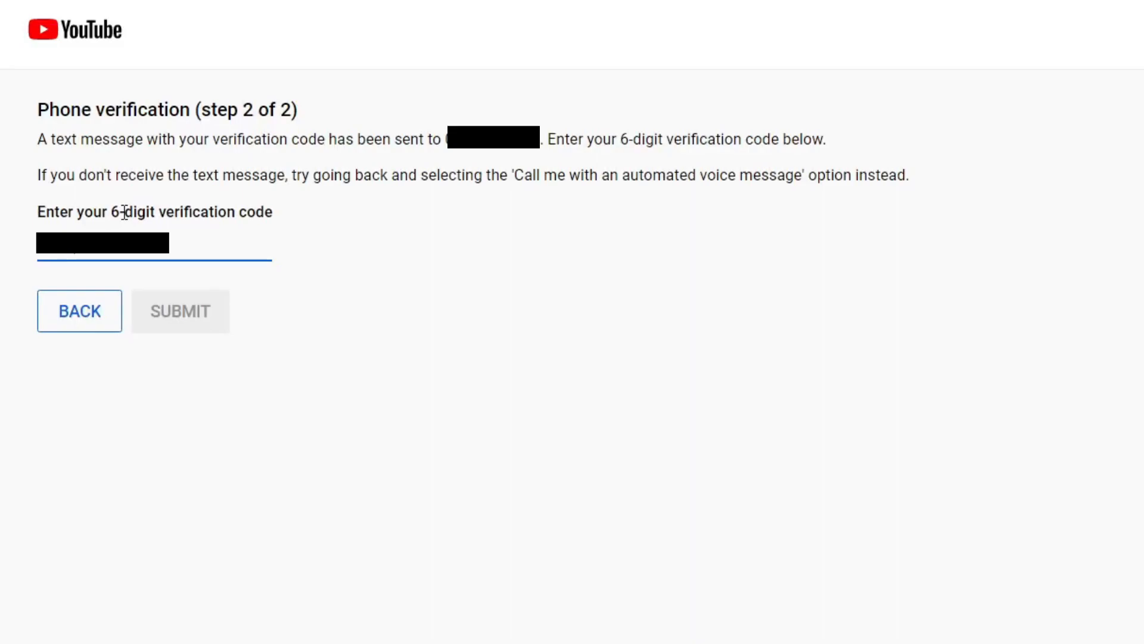
left_click(180, 316)
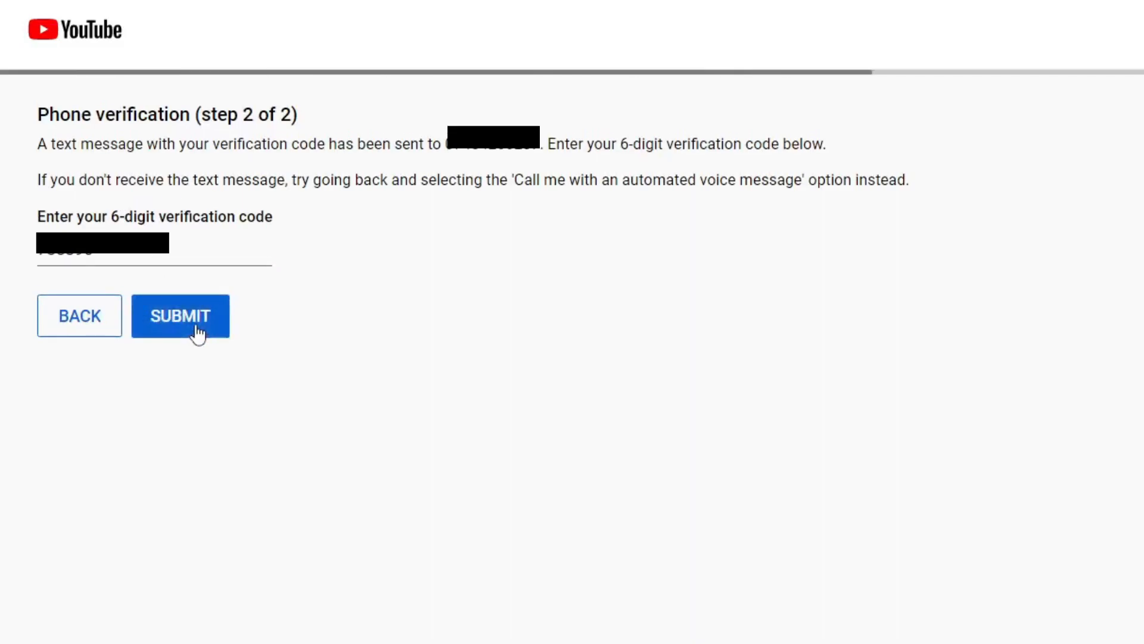
left_click(180, 315)
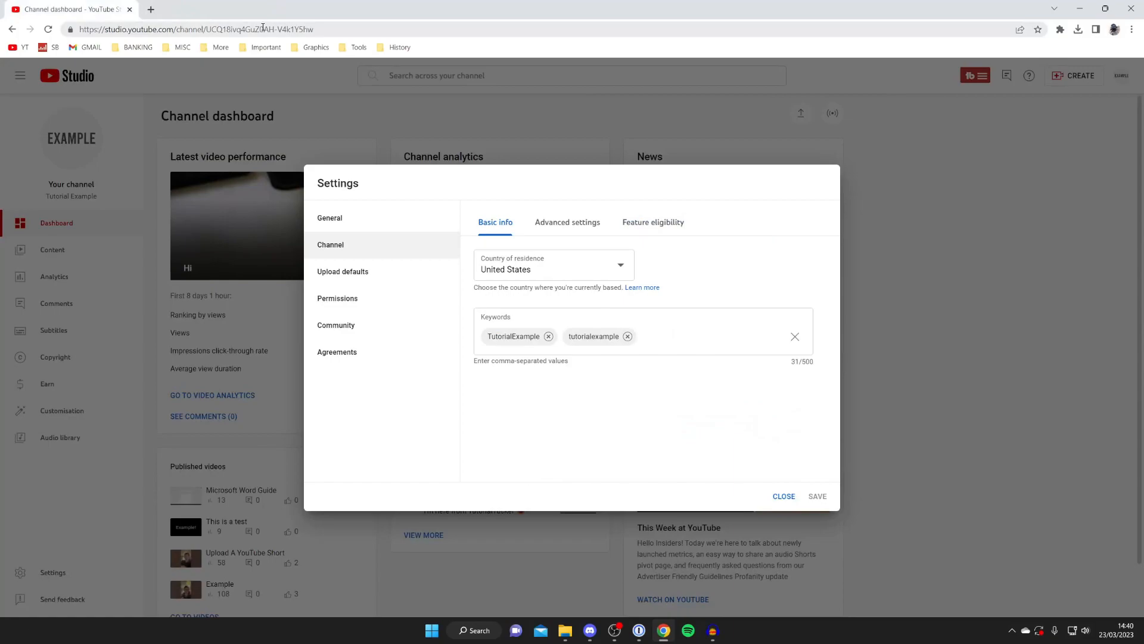
Step: Return to Feature eligibility and confirm Intermediate features now show Enabled
left_click(652, 222)
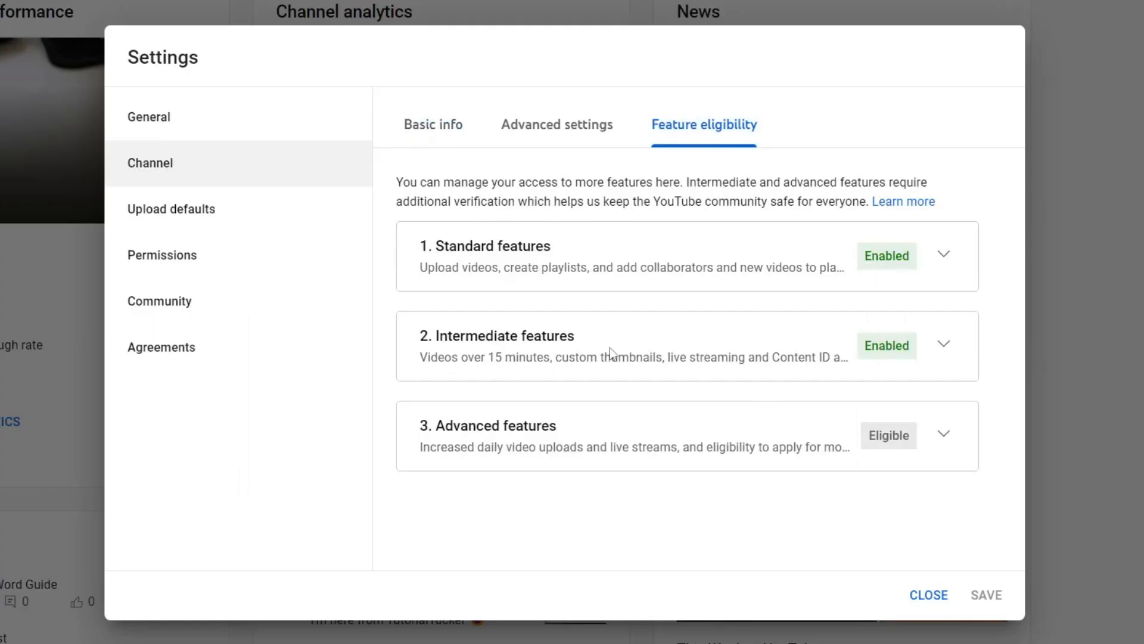
left_click(942, 344)
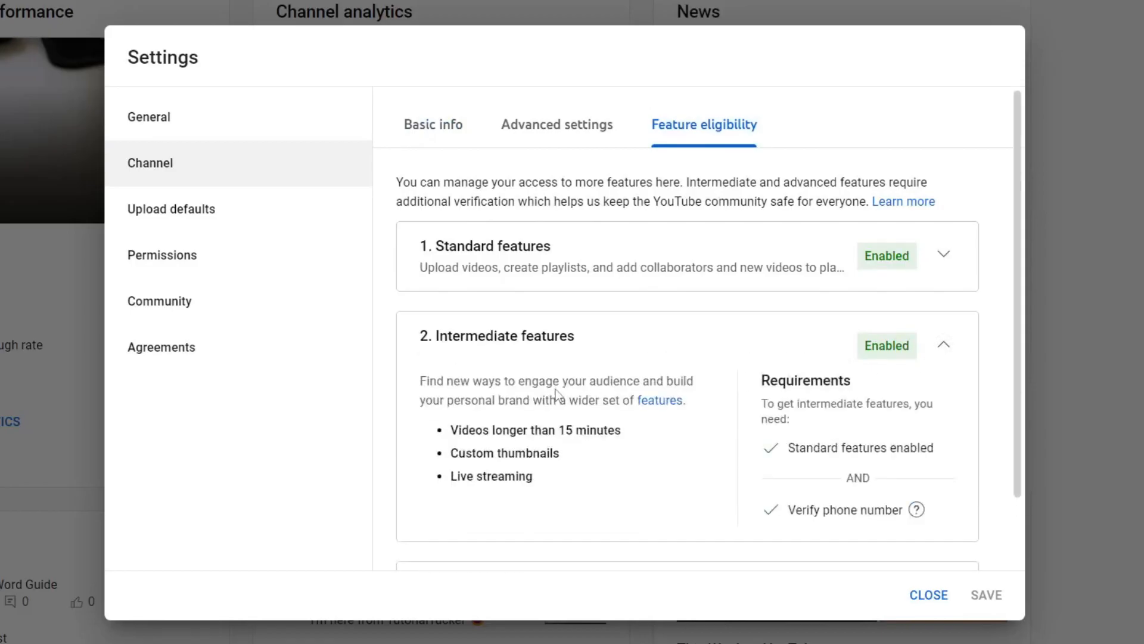
scroll("down", 3)
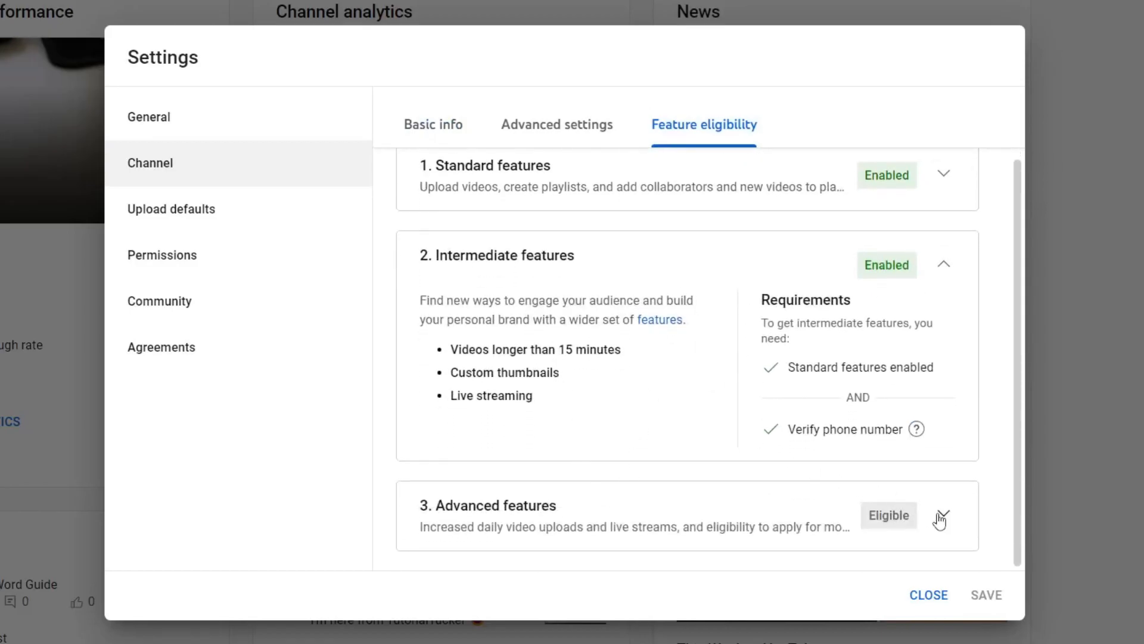
Step: Expand Advanced features and choose Access Features
left_click(943, 519)
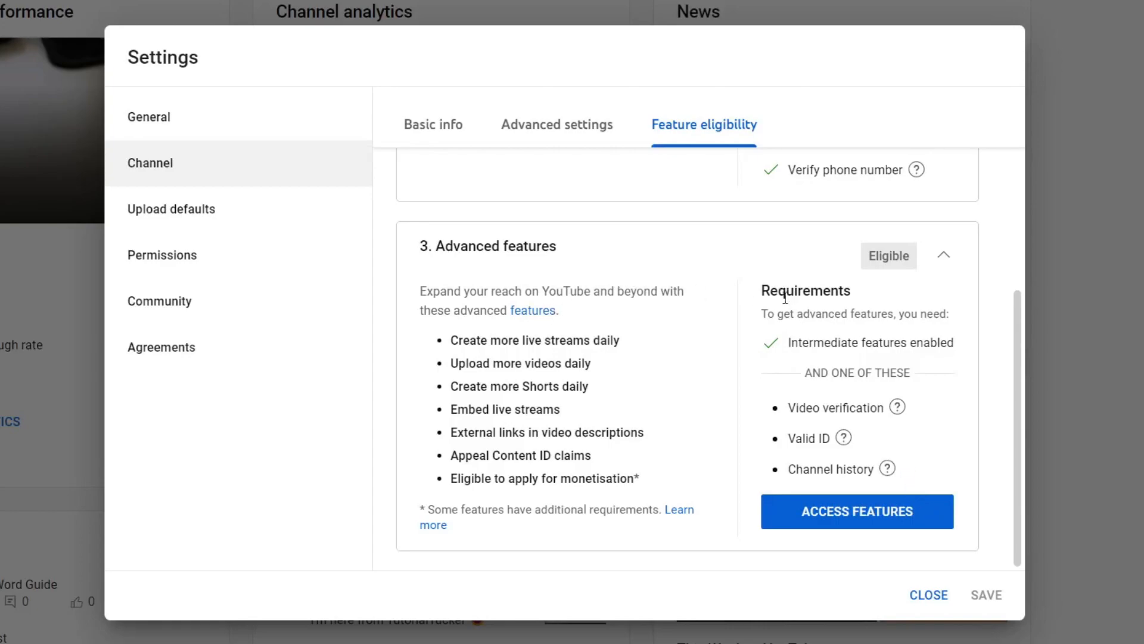
mouse_move(815, 348)
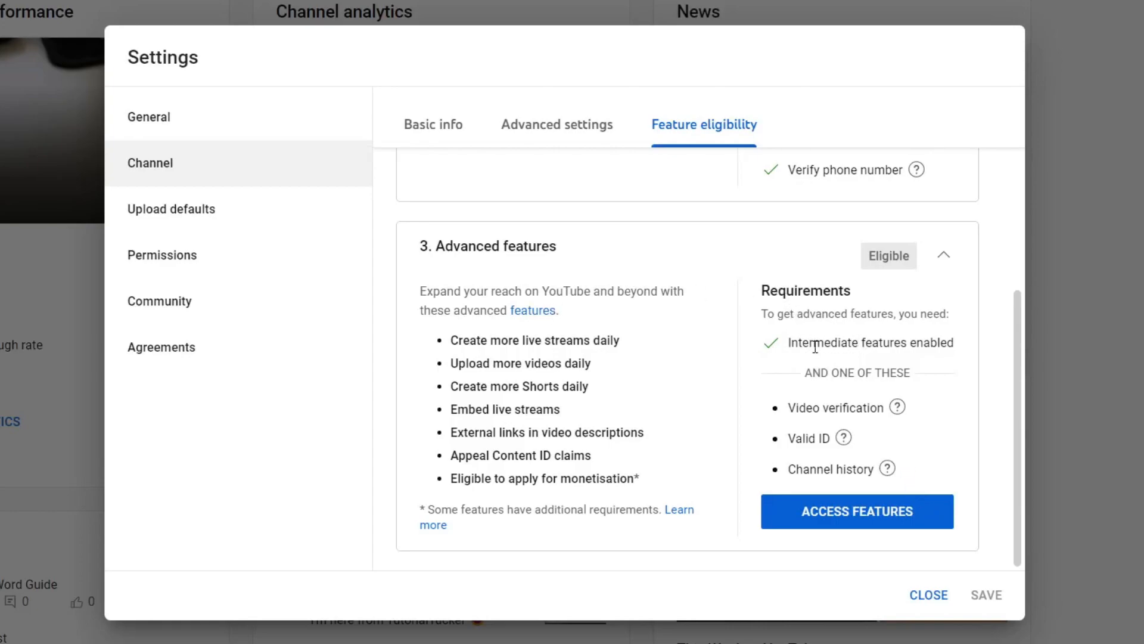
mouse_move(840, 350)
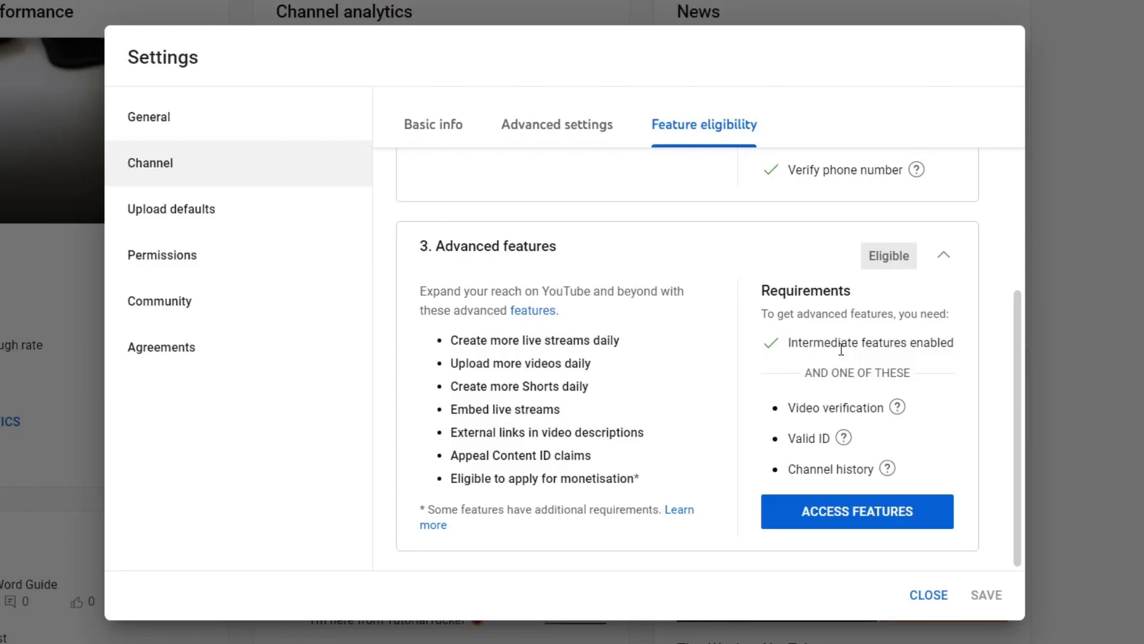
left_click(857, 512)
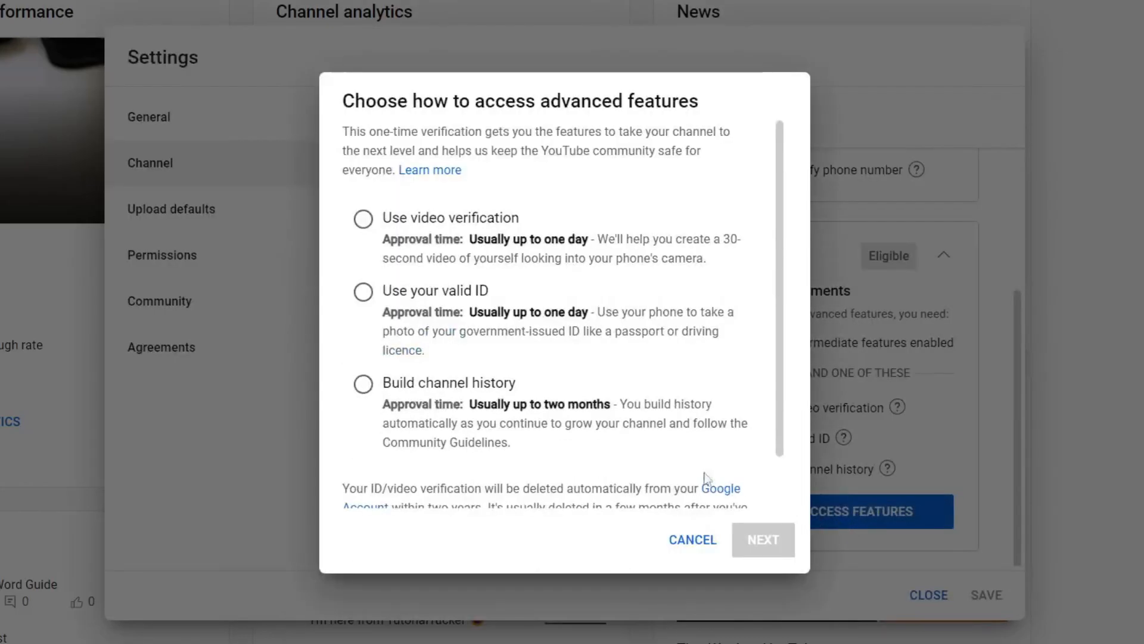